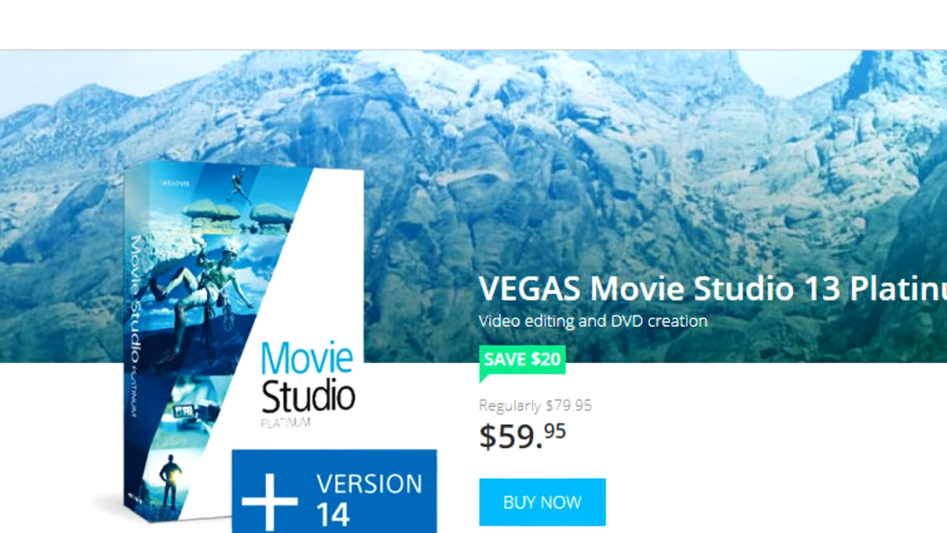
- Switch the editor from Simple mode to the Advanced editing layout
scroll(down, 3)
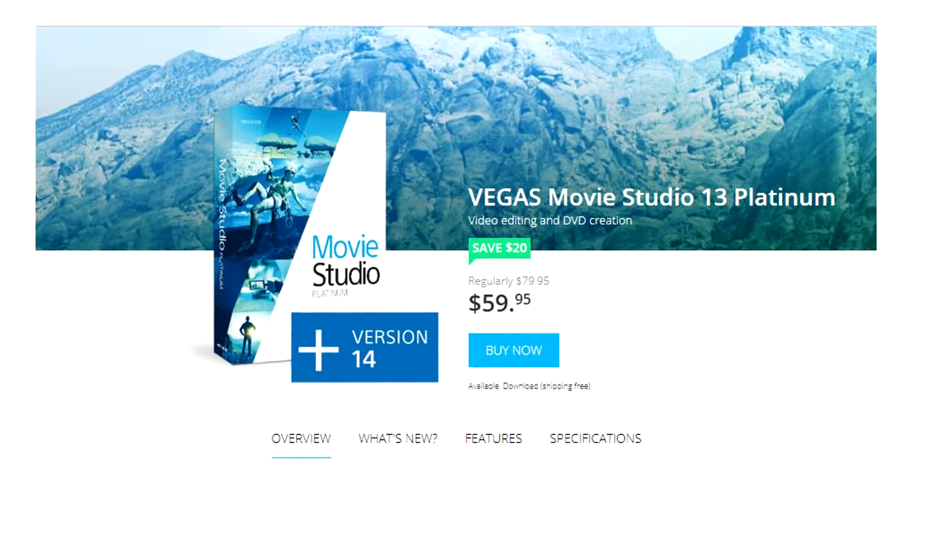
scroll(down, 3)
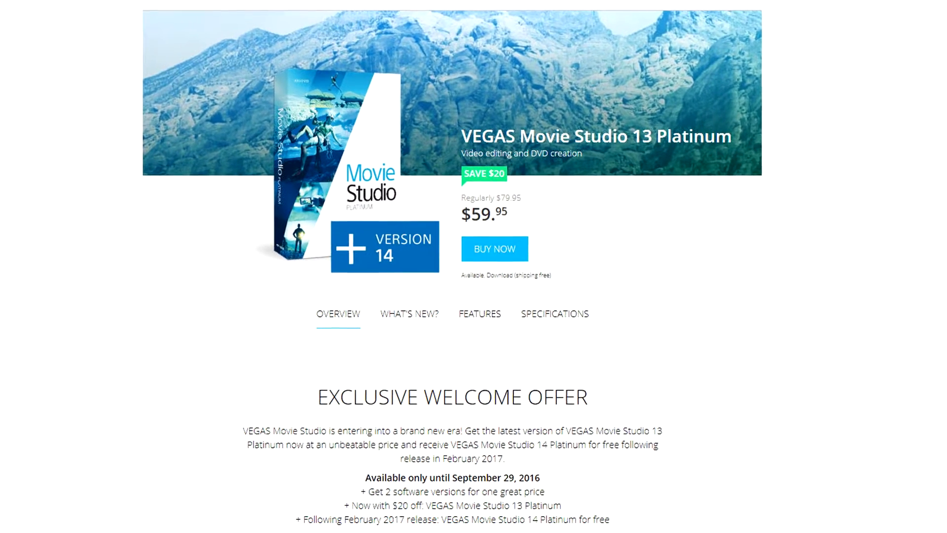
scroll(down, 3)
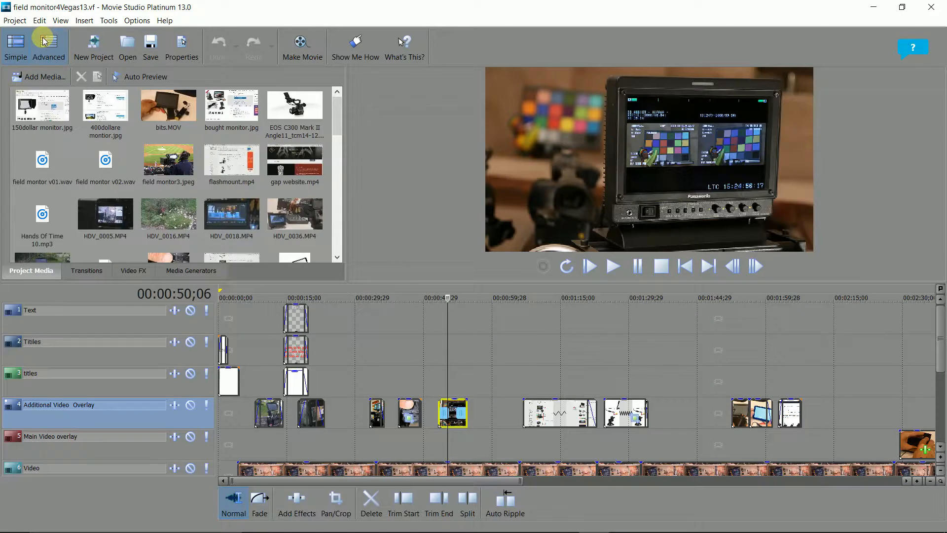
click(49, 48)
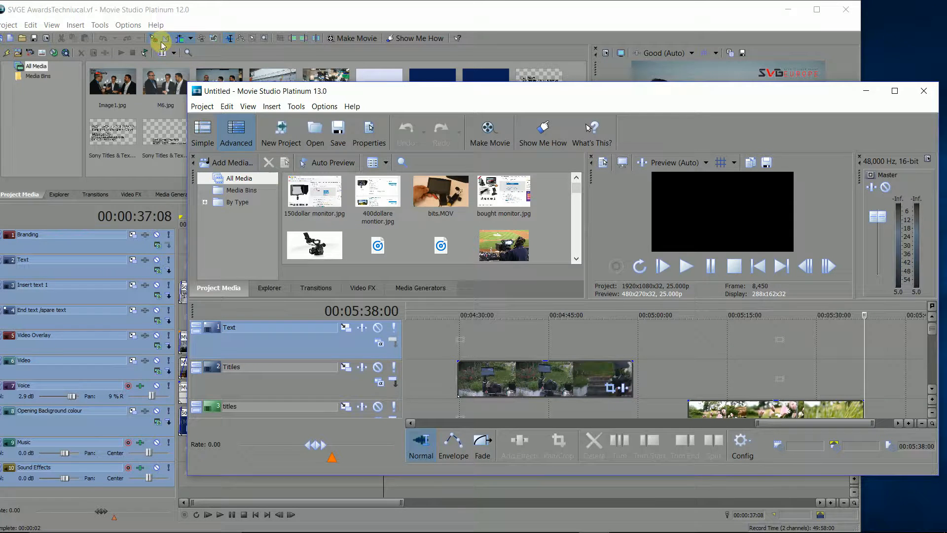
mouse_move(162, 38)
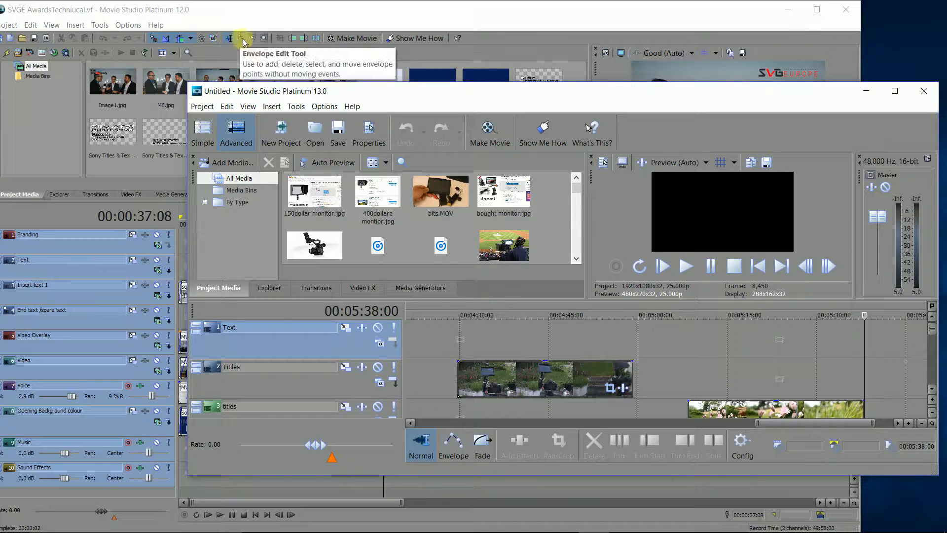
mouse_move(314, 38)
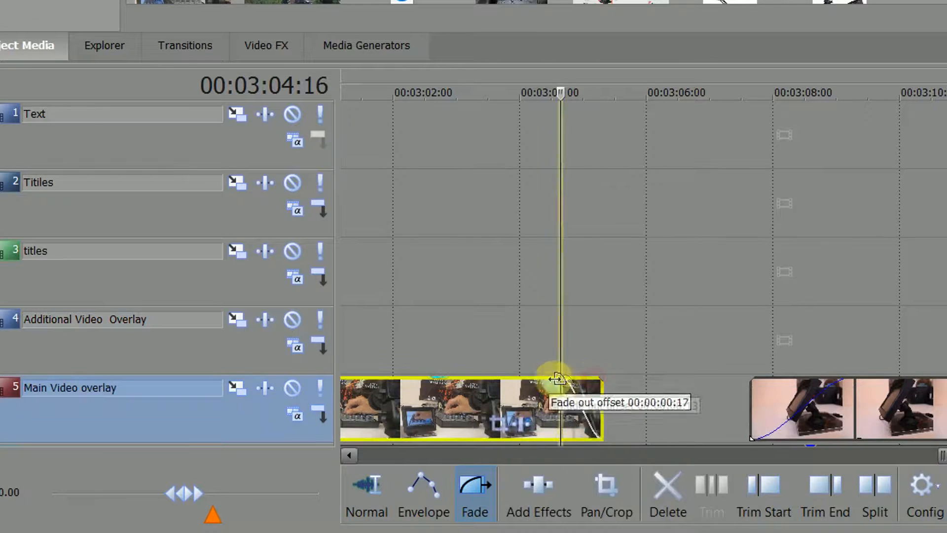
- Drag a fade-out onto the end of the Main Video overlay clip and return to the Normal tool
drag(558, 378, 516, 372)
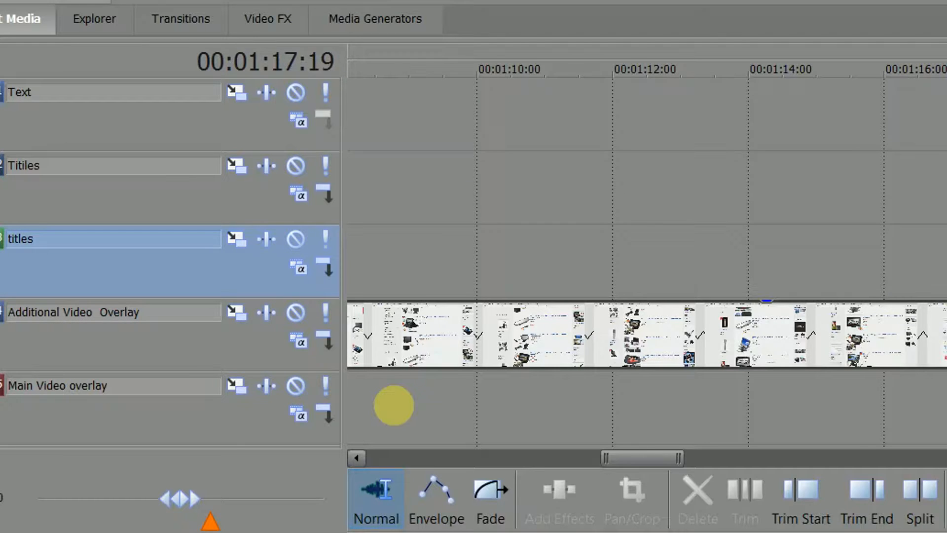
click(437, 498)
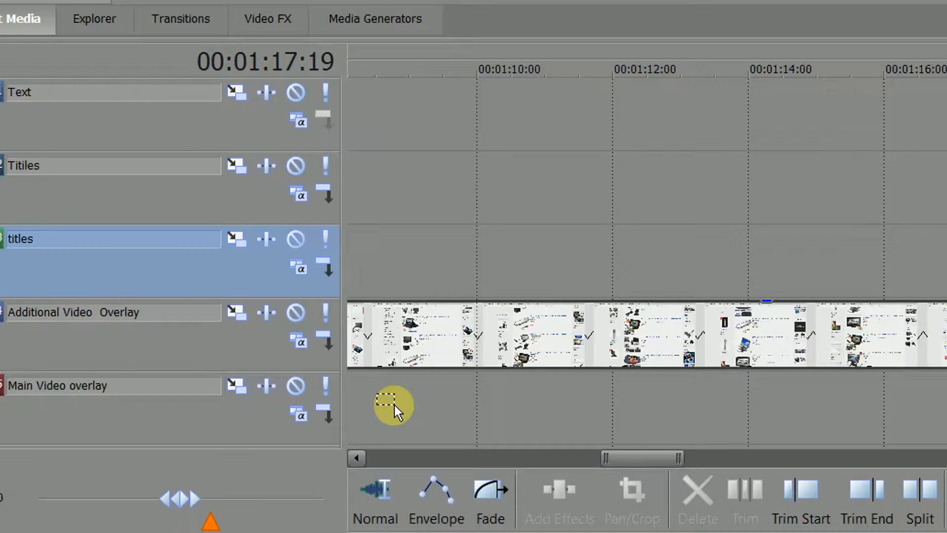
click(490, 498)
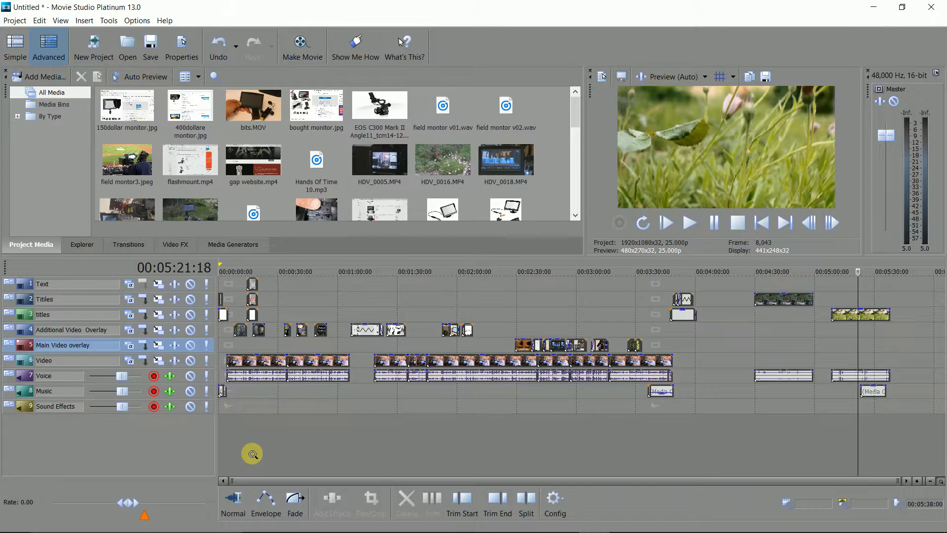
click(60, 20)
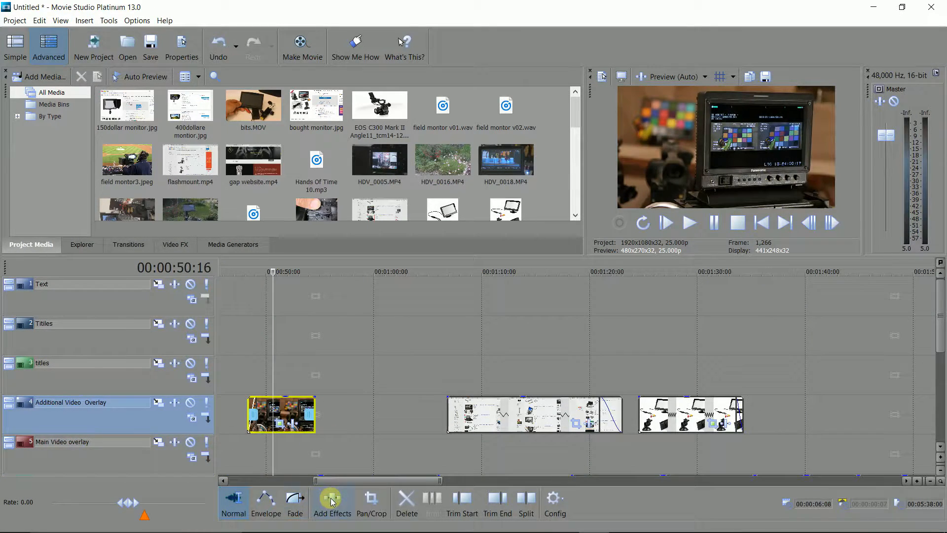
mouse_move(372, 504)
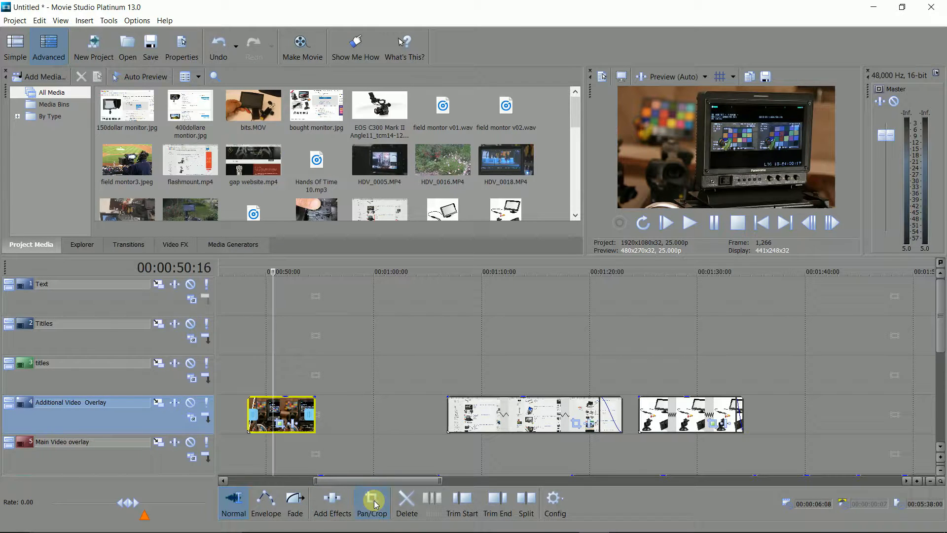
click(372, 498)
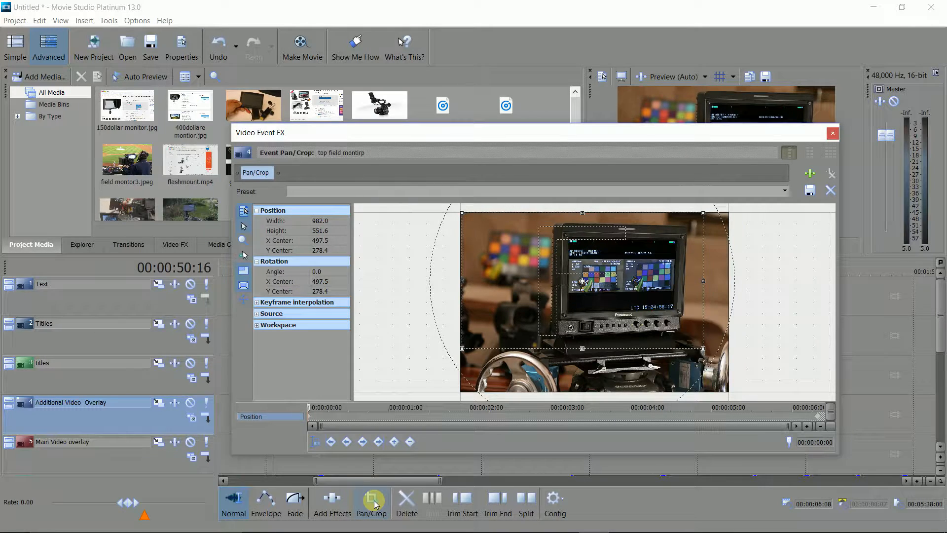
click(832, 133)
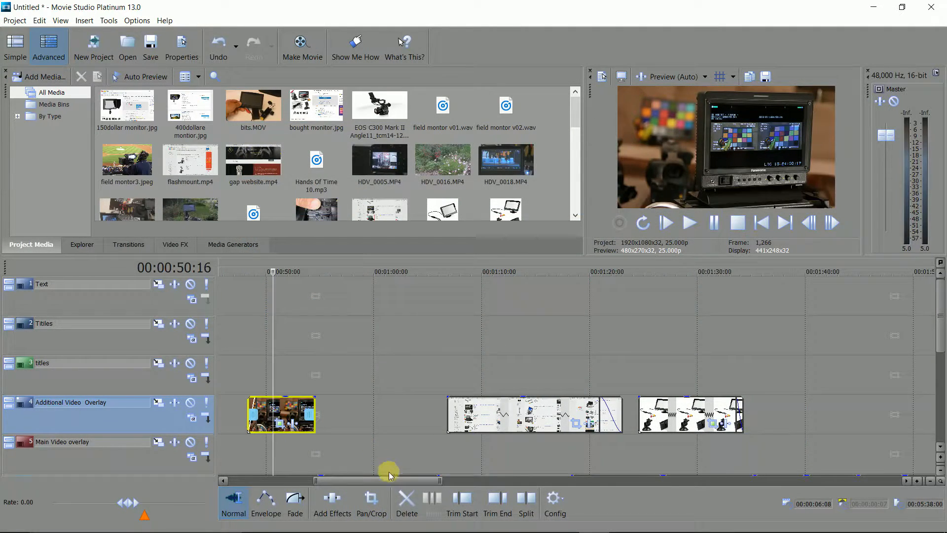
mouse_move(425, 505)
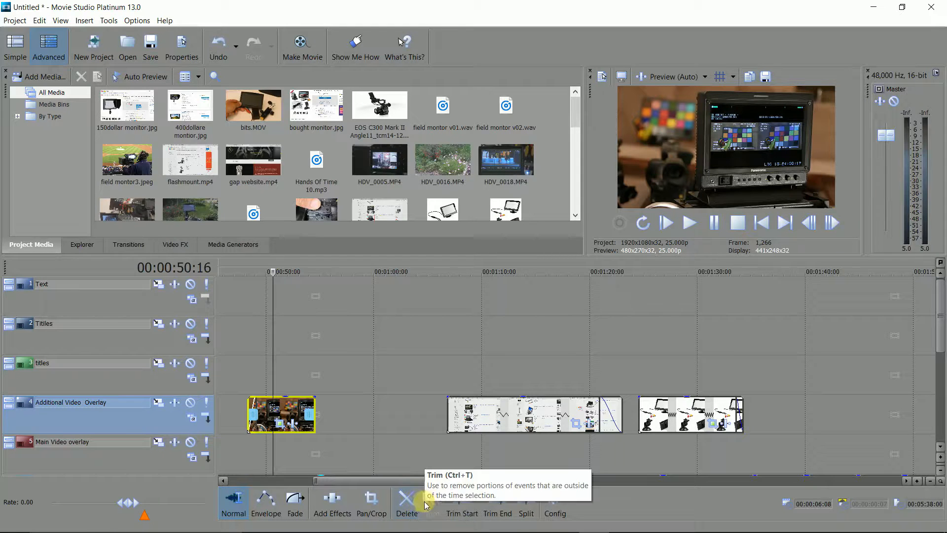
mouse_move(461, 504)
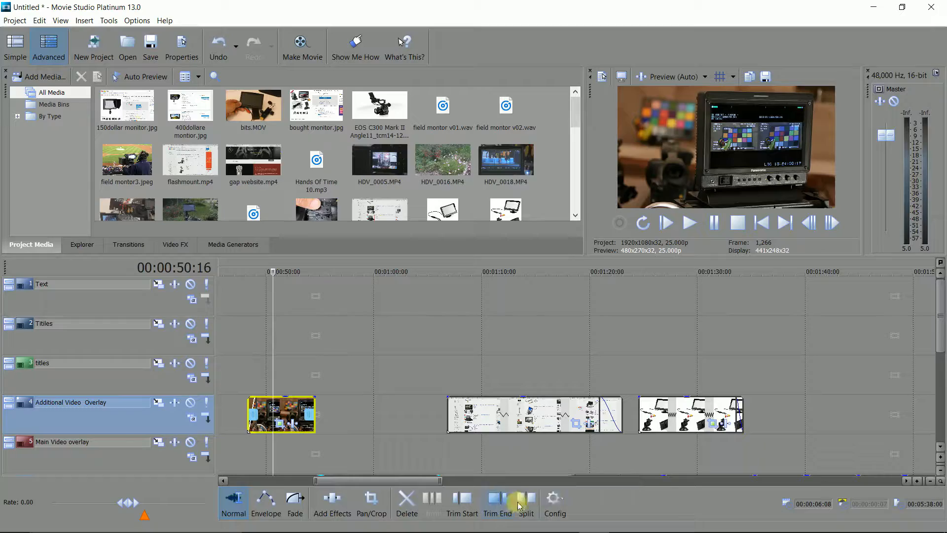
mouse_move(525, 503)
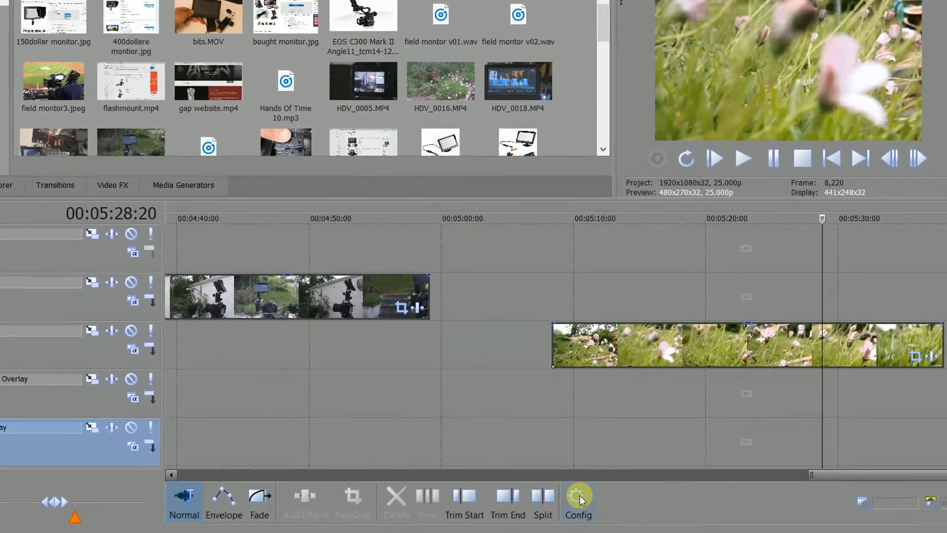
- Show the Config menu of timeline editing options below the timeline
click(578, 499)
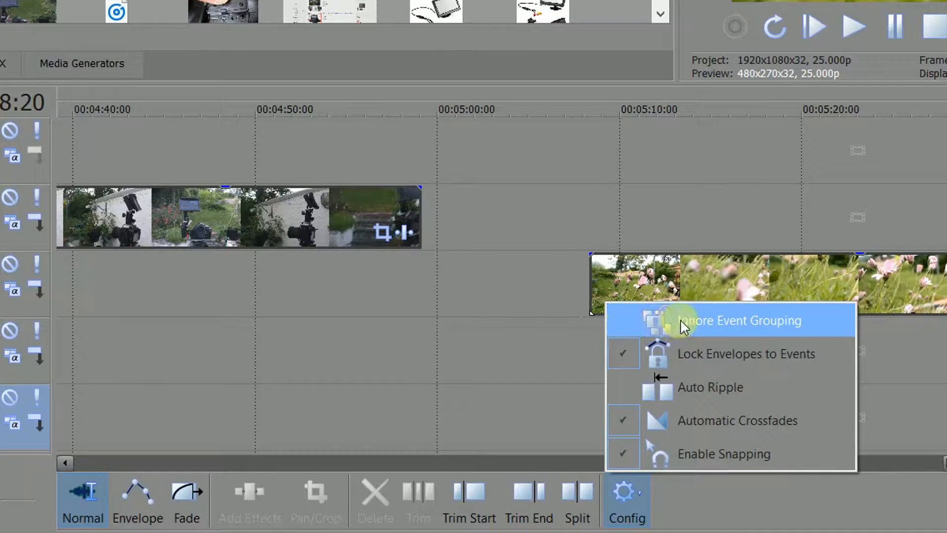
mouse_move(683, 355)
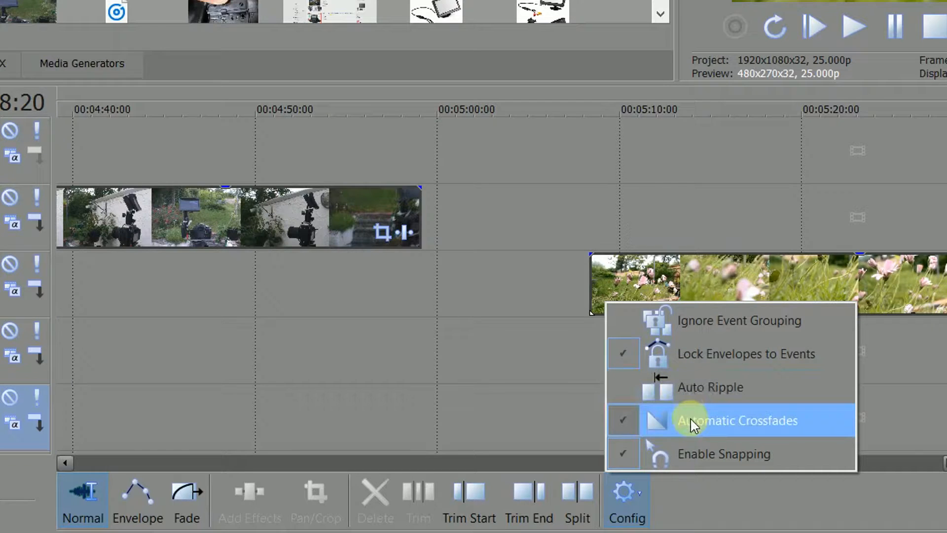
mouse_move(723, 454)
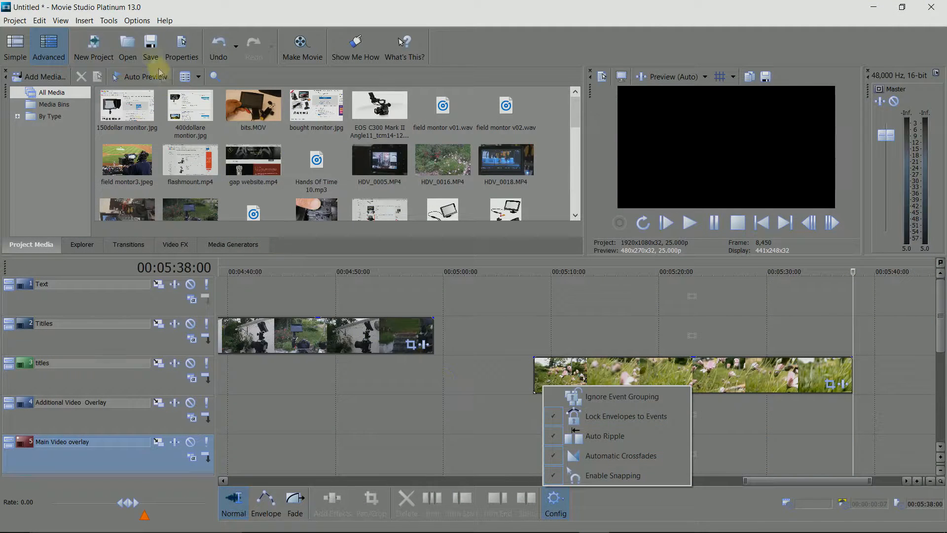
- Show the Options menu to review the ripple editing modes
click(136, 20)
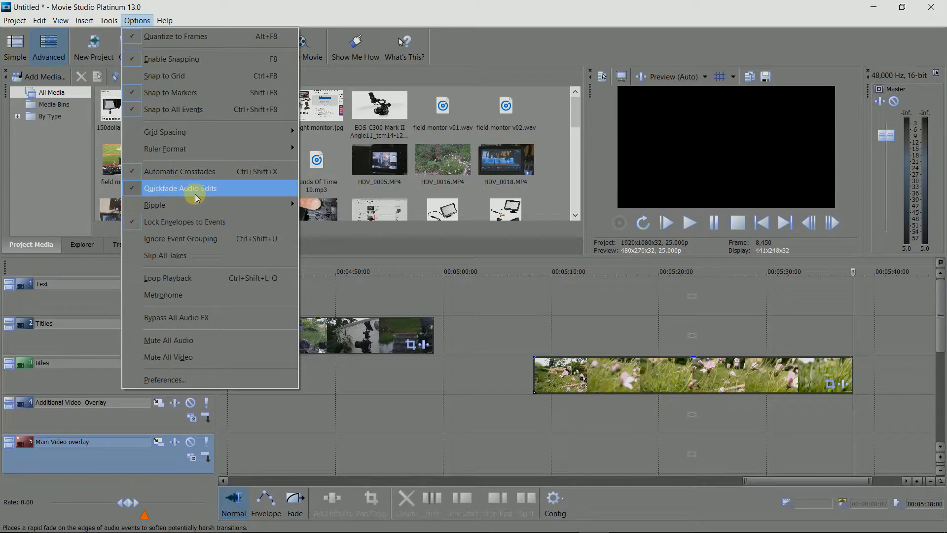
mouse_move(155, 204)
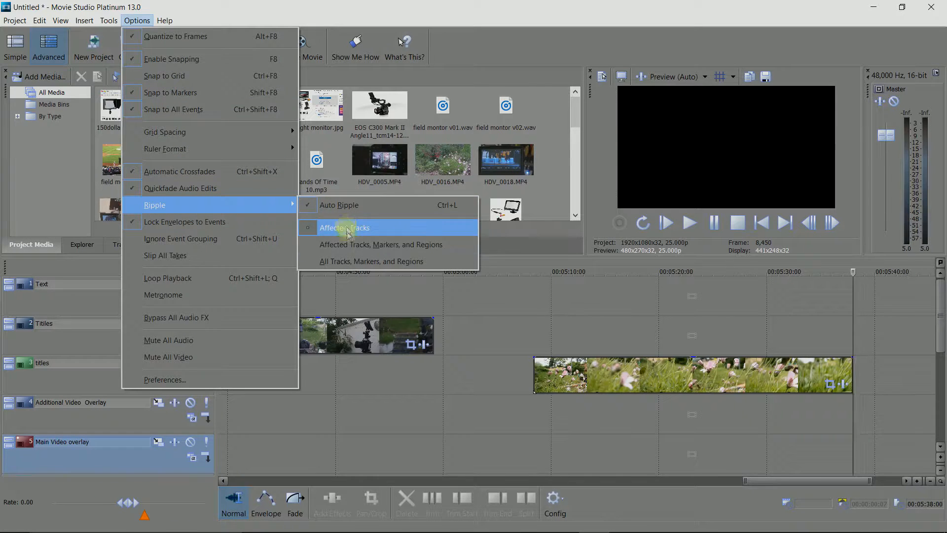
mouse_move(371, 261)
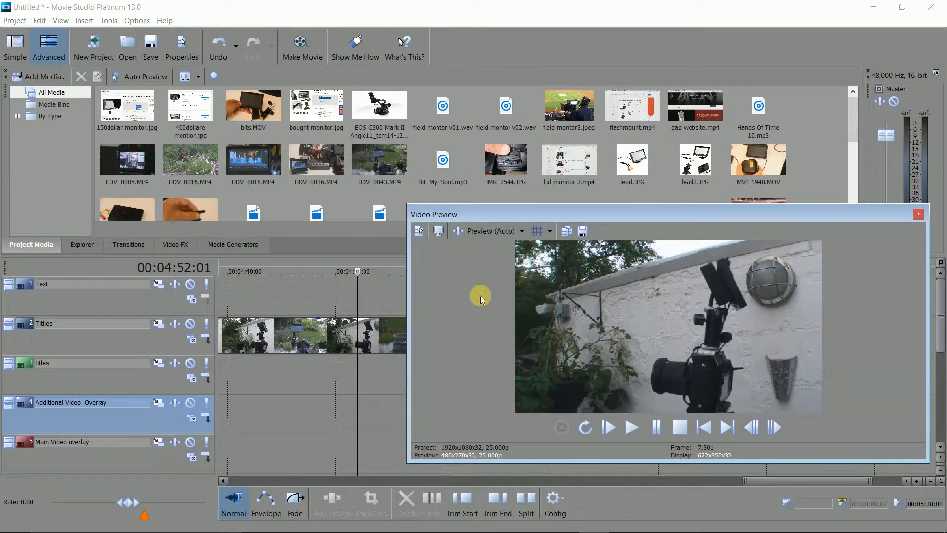
mouse_move(556, 217)
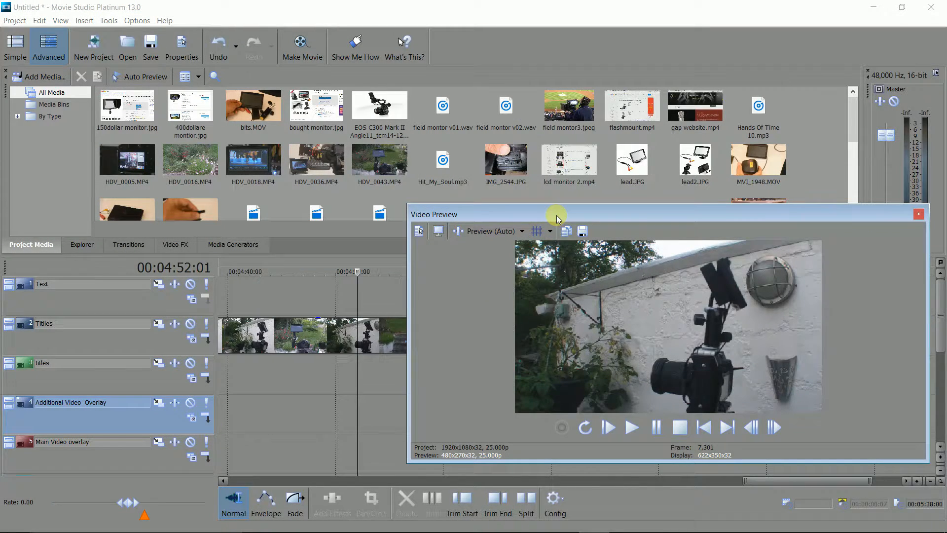
- Drag the floating Video Preview window up over the media area and show the Options menu
drag(556, 213, 520, 143)
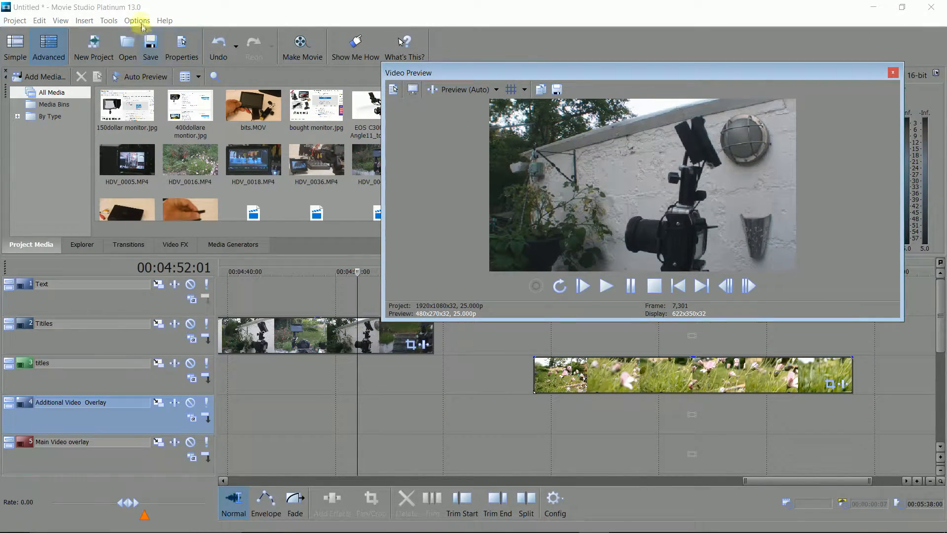
click(136, 19)
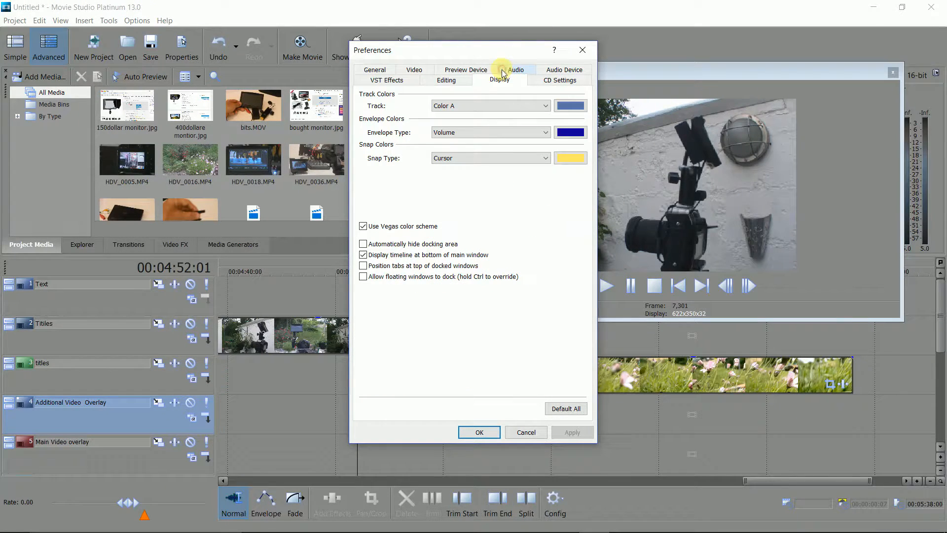
- In Preferences > Display, enable 'Allow floating windows to dock'
click(364, 276)
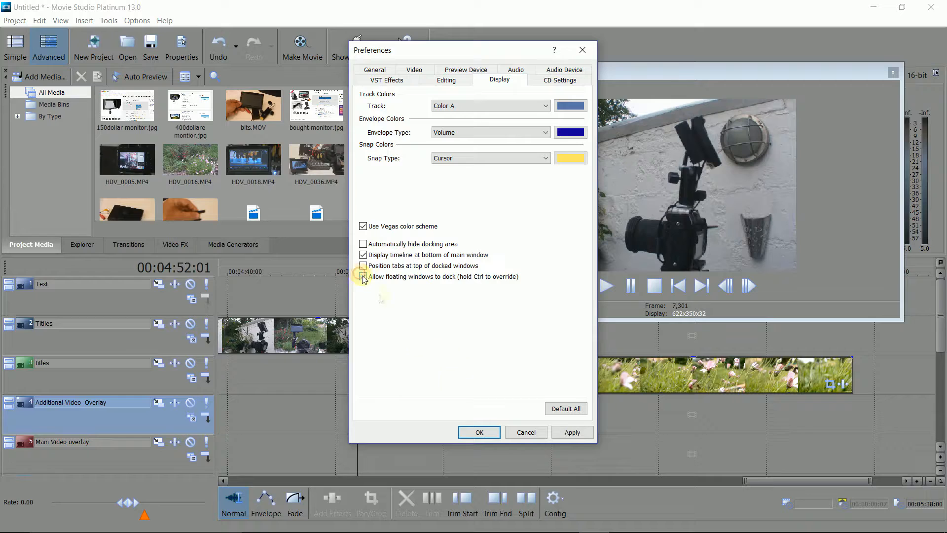
click(479, 432)
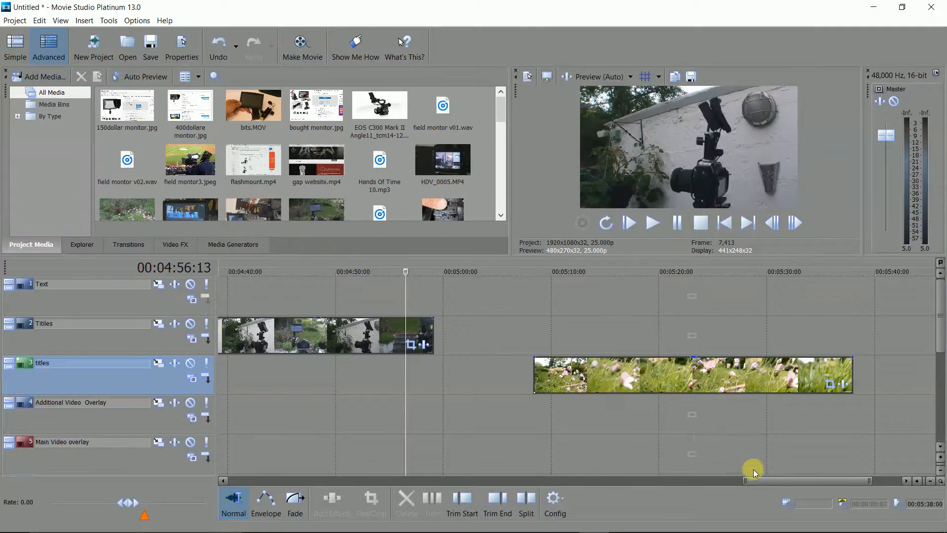
drag(754, 480, 710, 480)
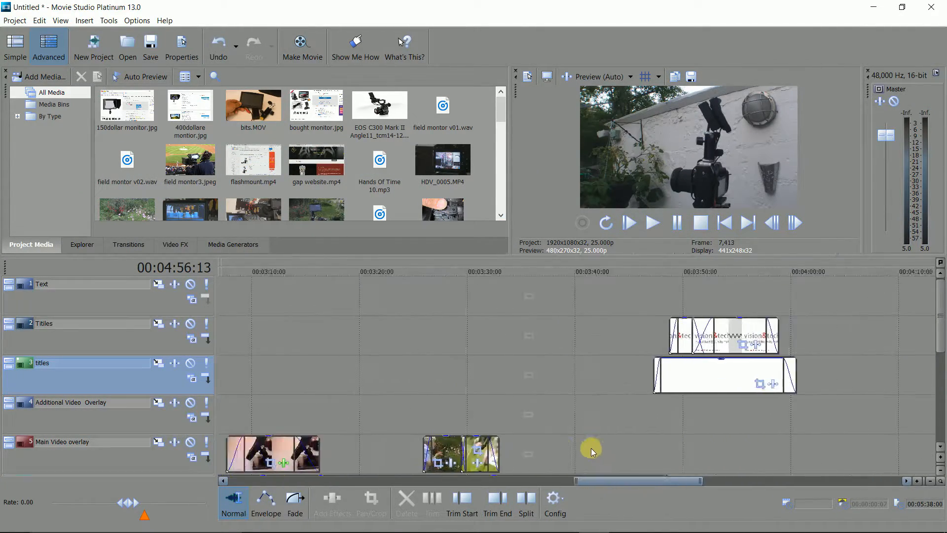
scroll(right, 3)
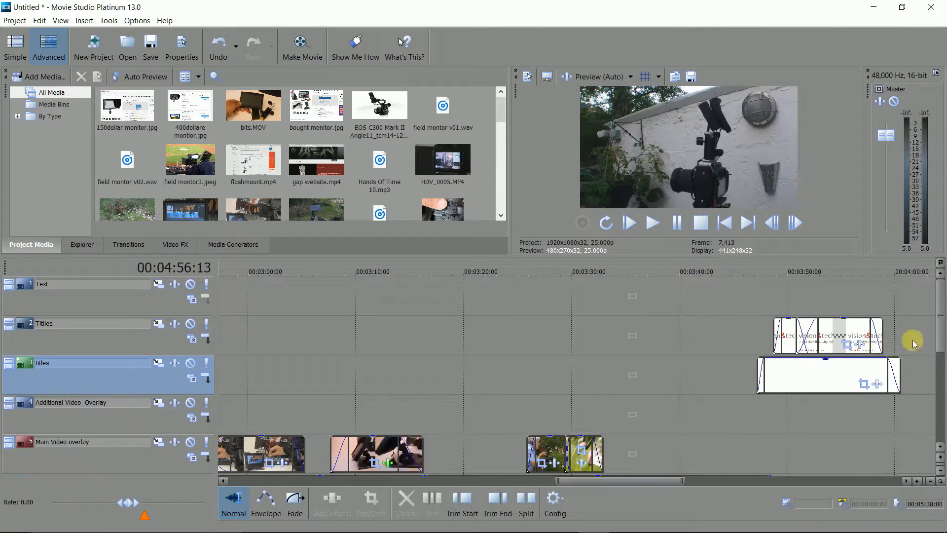